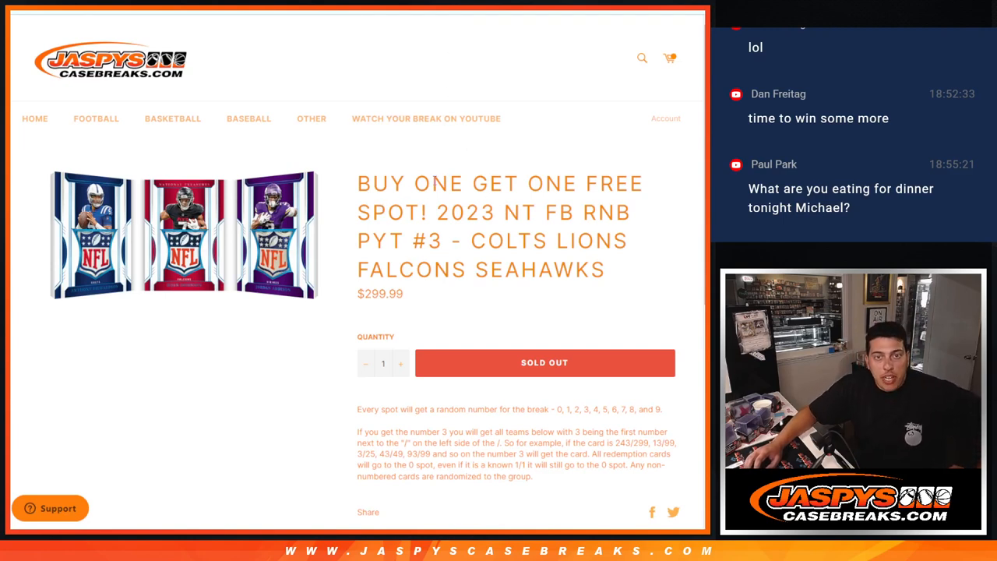
- Highlight "BUY ONE GET ONE FREE SPOT!" in the sold-out Colts Lions Falcons Seahawks break title
{"action": "double_click", "coordinate": [410, 183]}
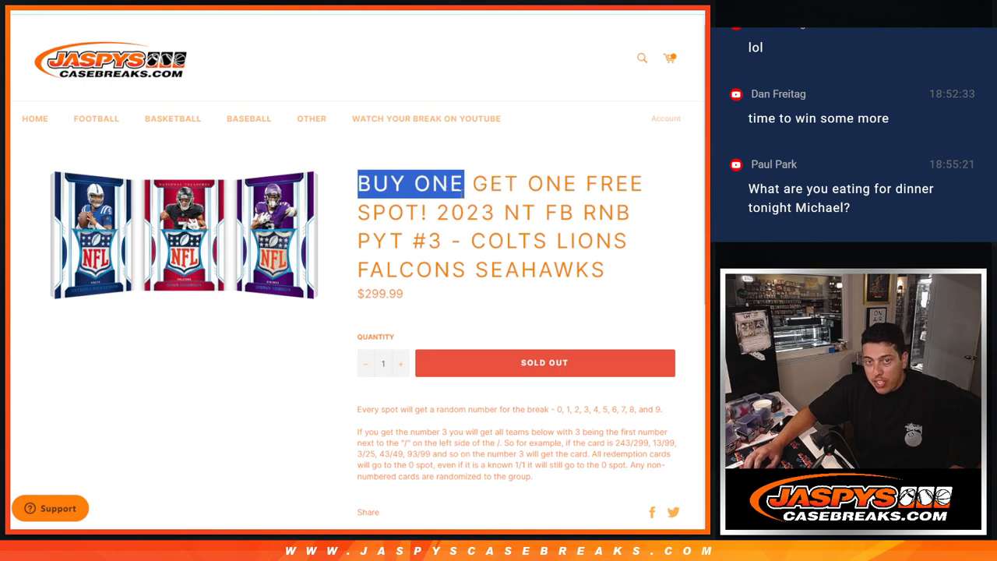
{"action": "left_click_drag", "start_coordinate": [464, 183], "coordinate": [428, 212]}
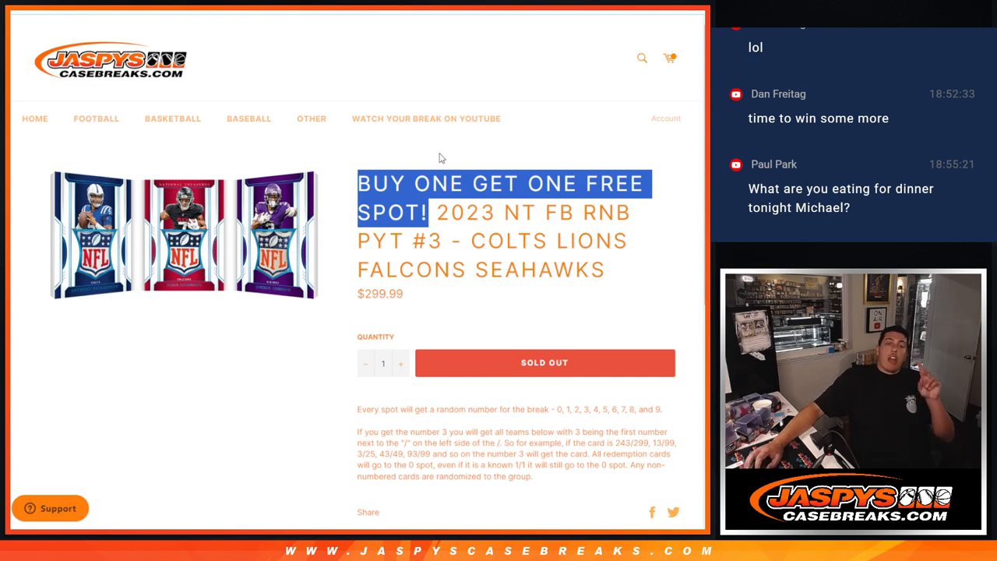
{"action": "mouse_move", "coordinate": [495, 212]}
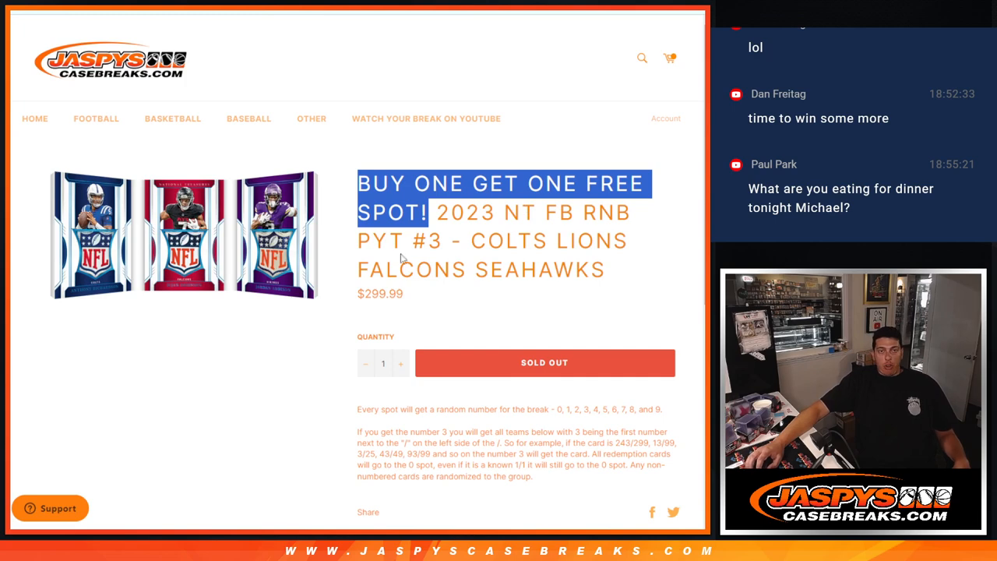
{"action": "mouse_move", "coordinate": [464, 261]}
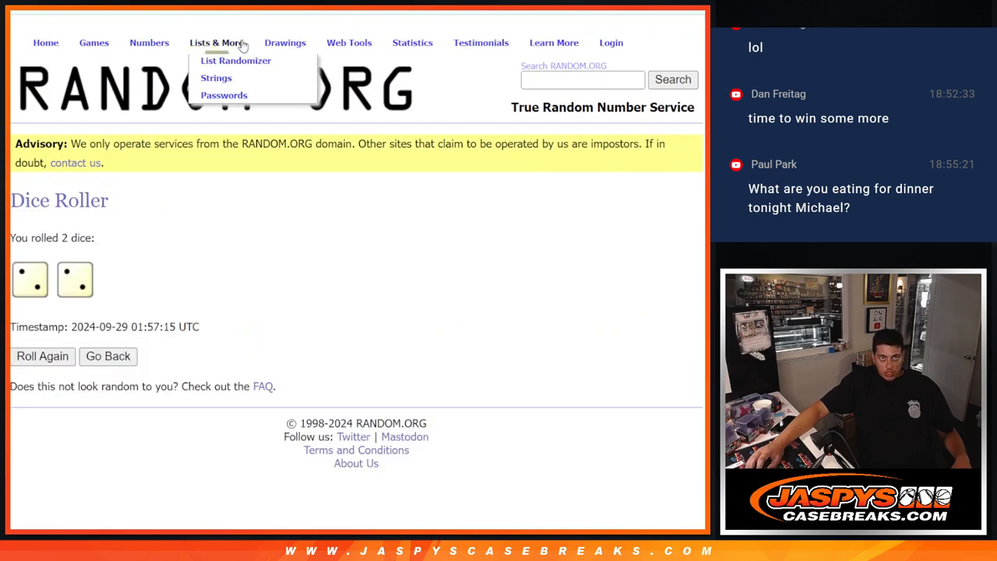
- Randomize the ten buyer entries in List Randomizer and select the shuffled list to copy
{"action": "left_click", "coordinate": [235, 60]}
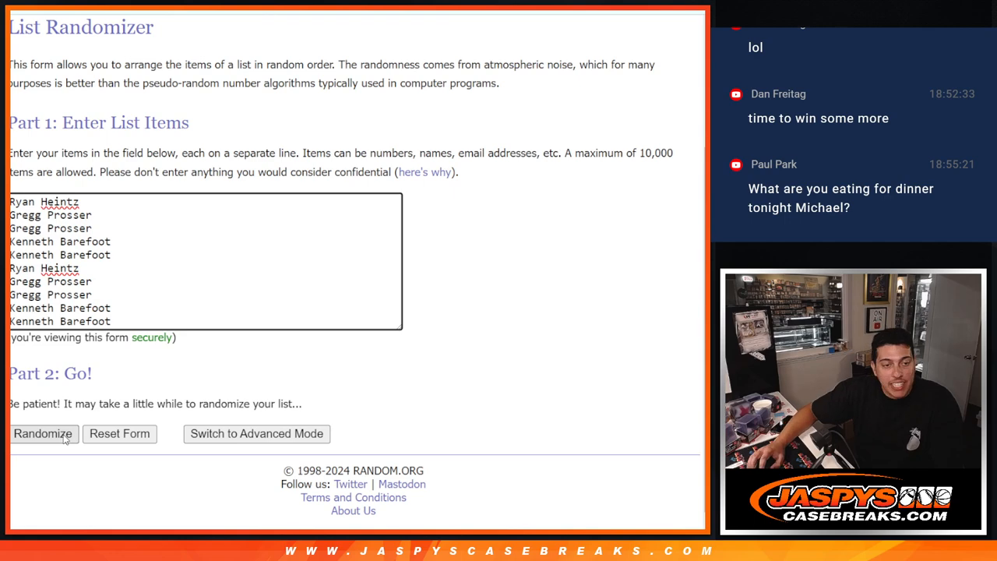
{"action": "left_click", "coordinate": [43, 433]}
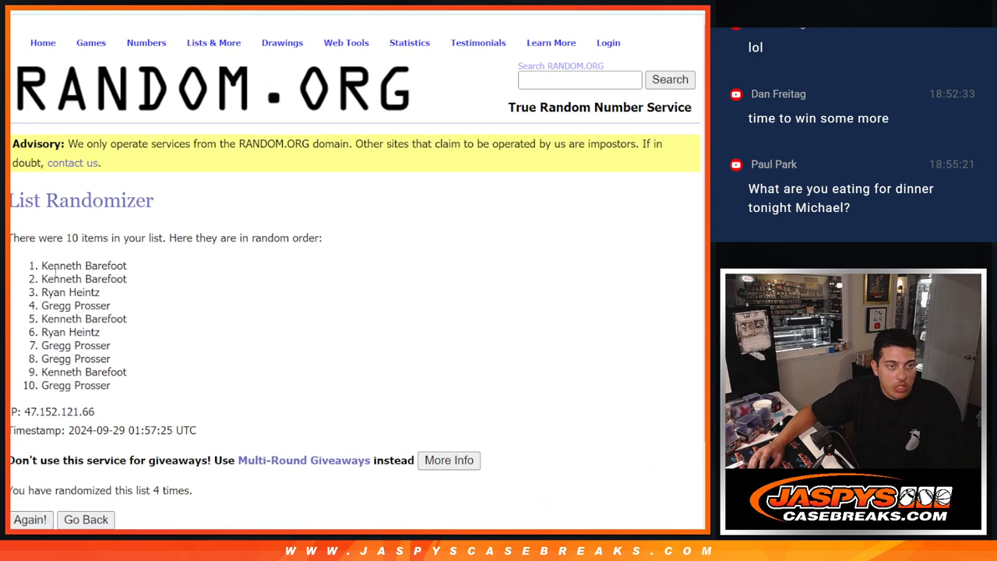
{"action": "left_click_drag", "start_coordinate": [43, 265], "coordinate": [113, 385]}
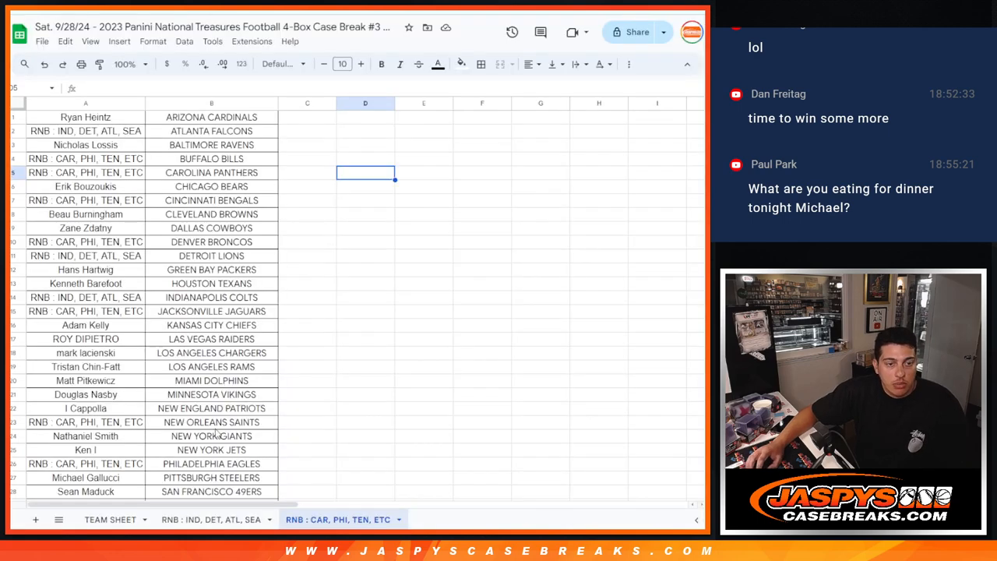
{"action": "left_click", "coordinate": [211, 519]}
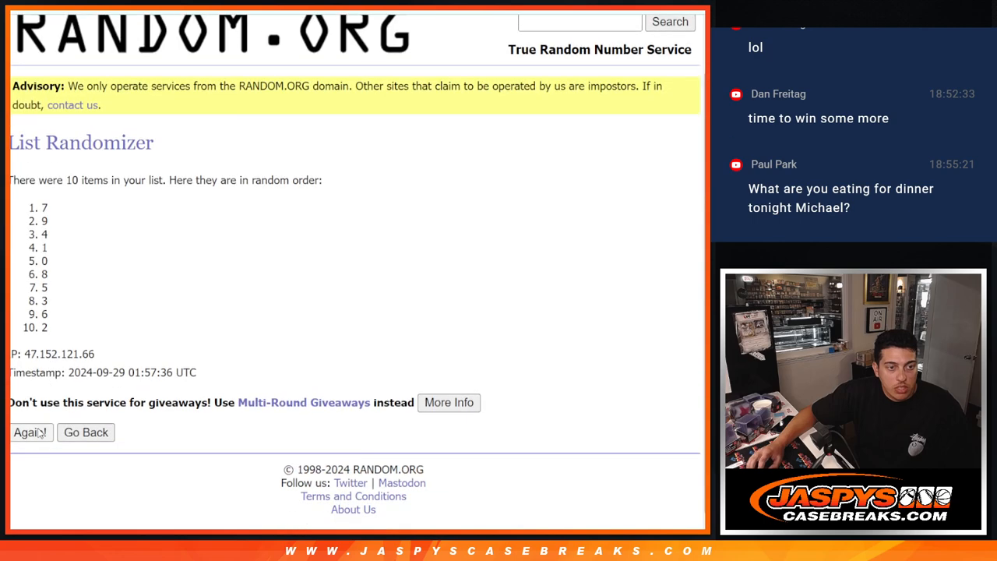
- Re-randomize the numbers 0–9 with Again! and select the new order to copy
{"action": "left_click", "coordinate": [31, 433]}
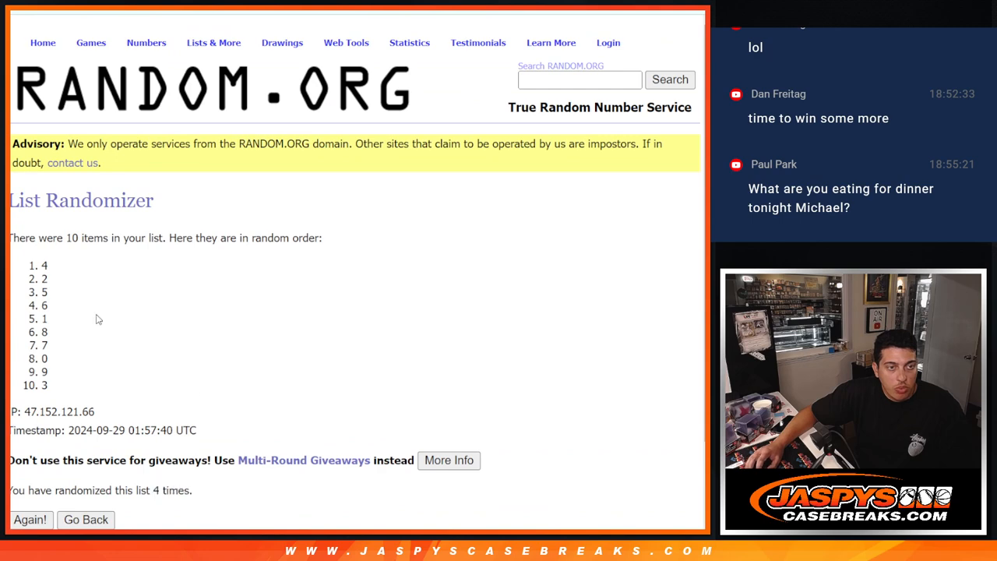
{"action": "left_click_drag", "start_coordinate": [45, 265], "coordinate": [45, 385]}
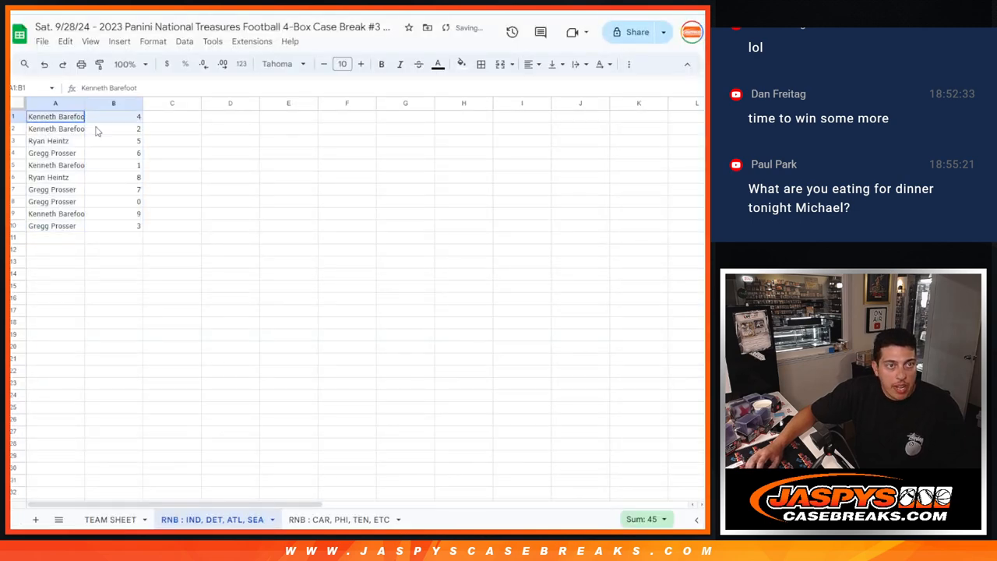
- Set the names and numbers to font size 18 and widen column A
{"action": "left_click", "coordinate": [341, 64]}
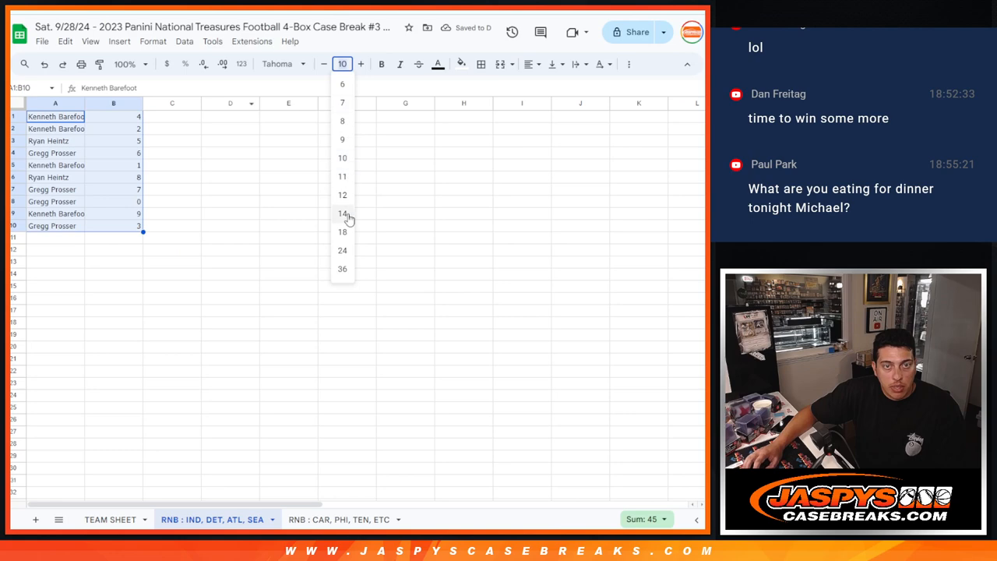
{"action": "left_click", "coordinate": [342, 232]}
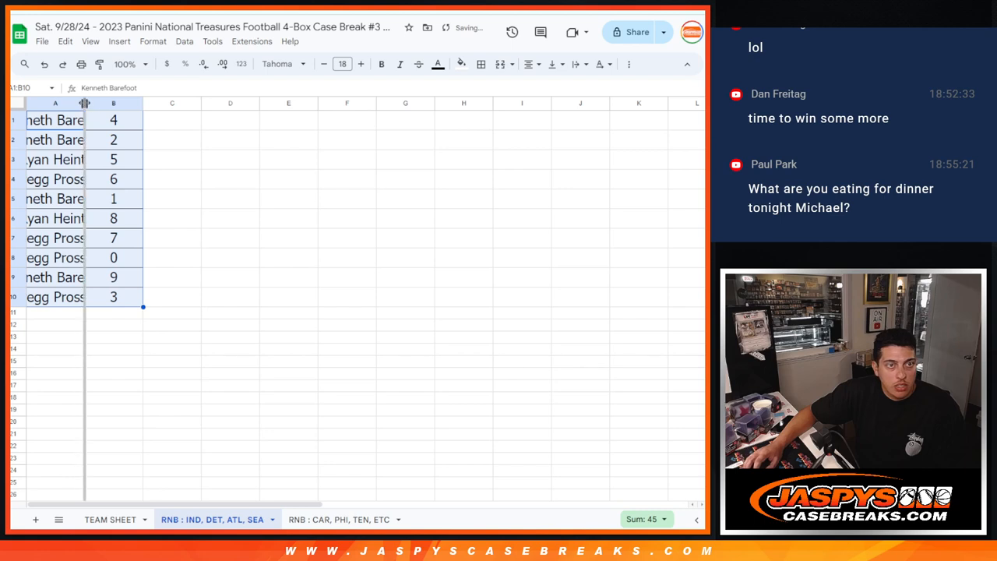
{"action": "left_click", "coordinate": [283, 179]}
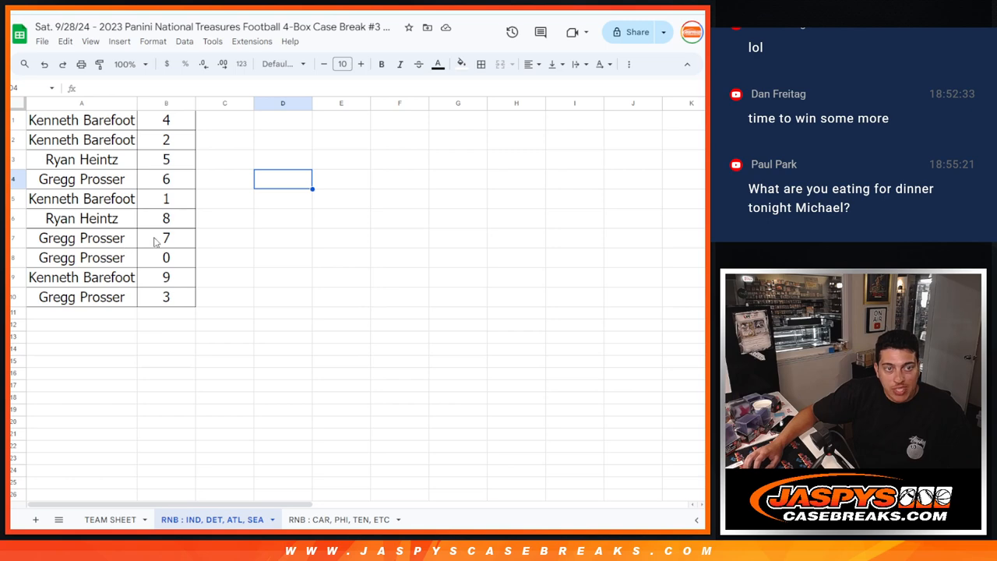
{"action": "mouse_move", "coordinate": [143, 264]}
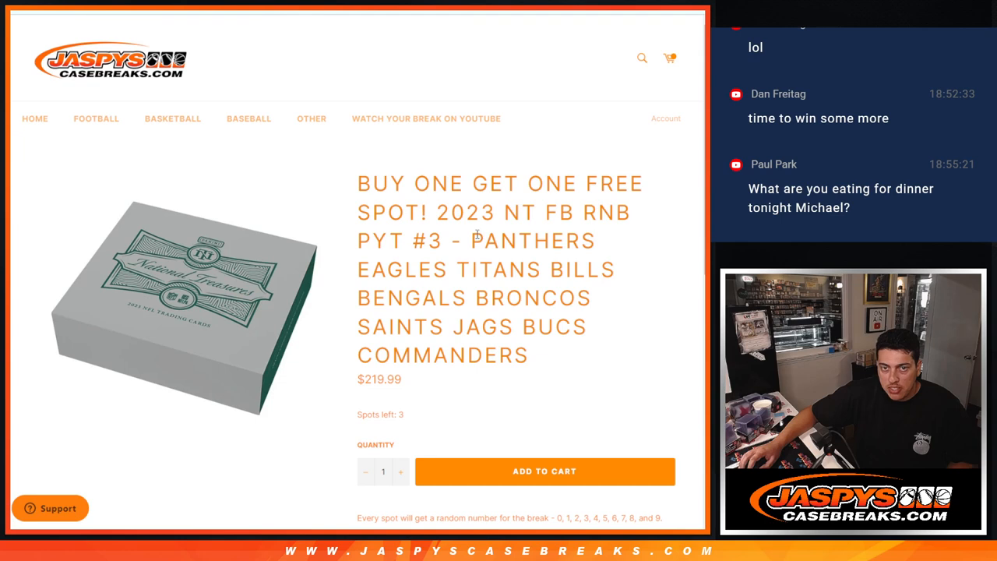
- Highlight the free-spot promo in the Panthers Eagles title, then go to the HOME page
{"action": "double_click", "coordinate": [370, 379]}
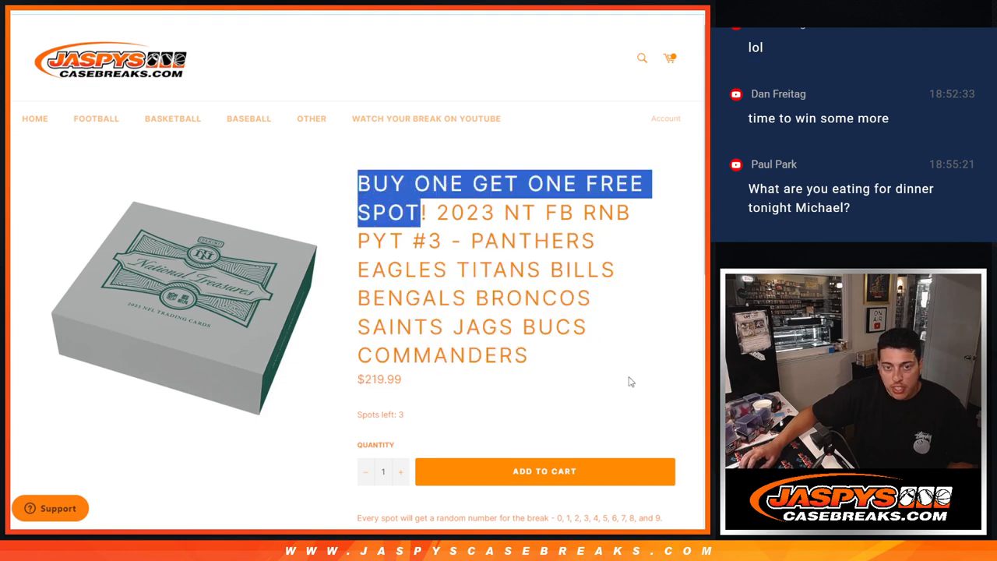
{"action": "left_click", "coordinate": [35, 119]}
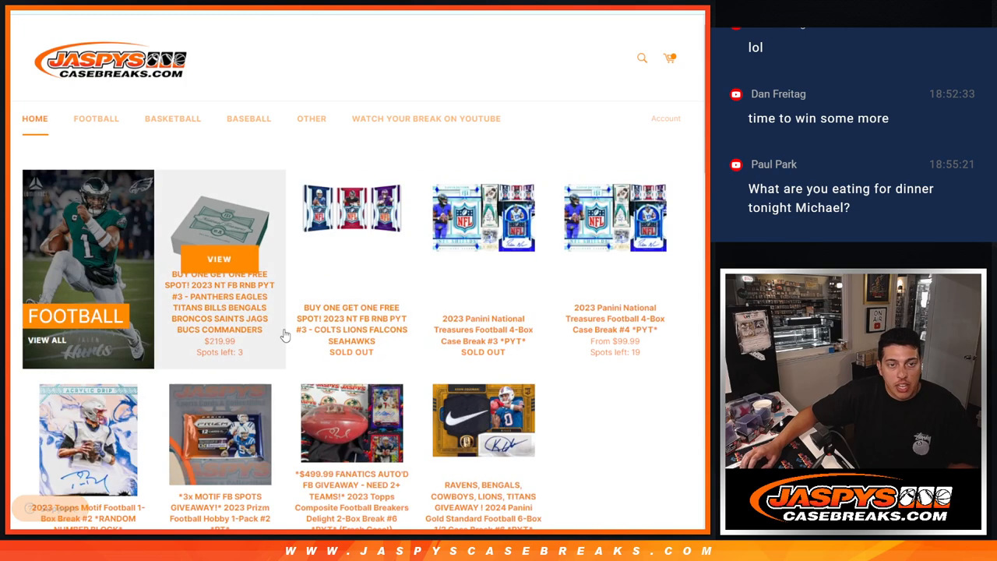
{"action": "mouse_move", "coordinate": [406, 253]}
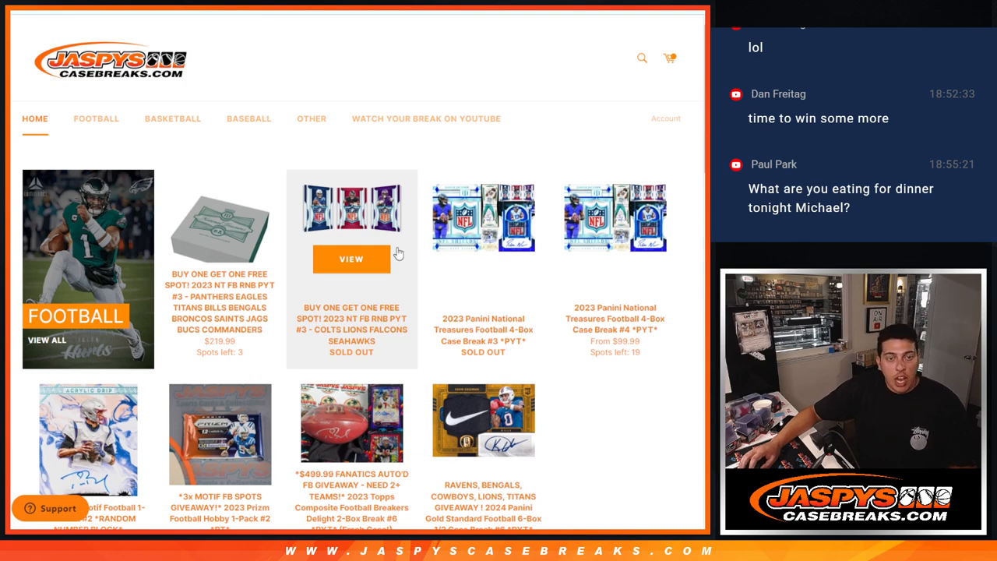
{"action": "mouse_move", "coordinate": [407, 267]}
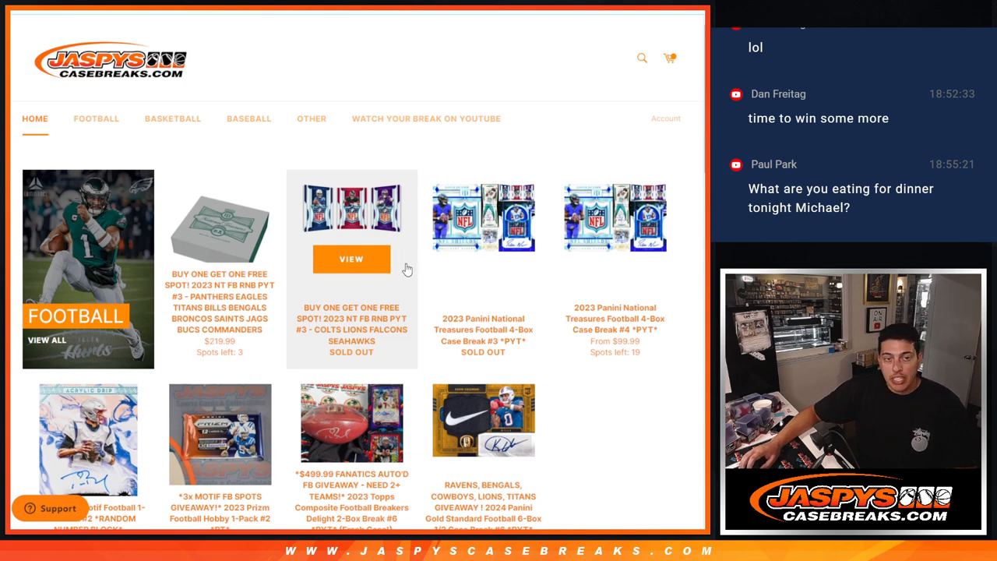
{"action": "mouse_move", "coordinate": [403, 275]}
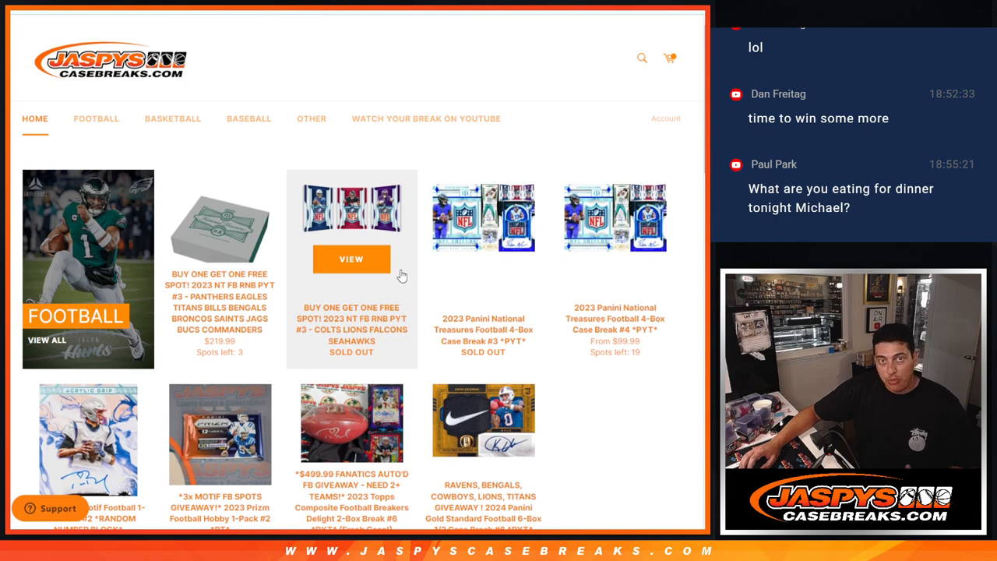